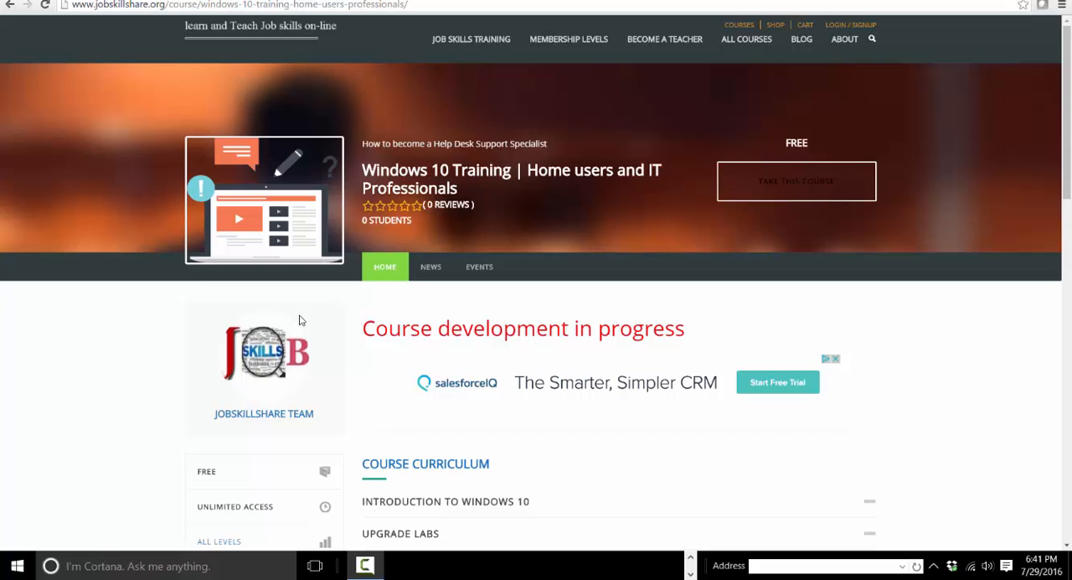
Step: Scroll through the Top Courses list and switch to the Desktop Central sign-in page
scroll("down", 3)
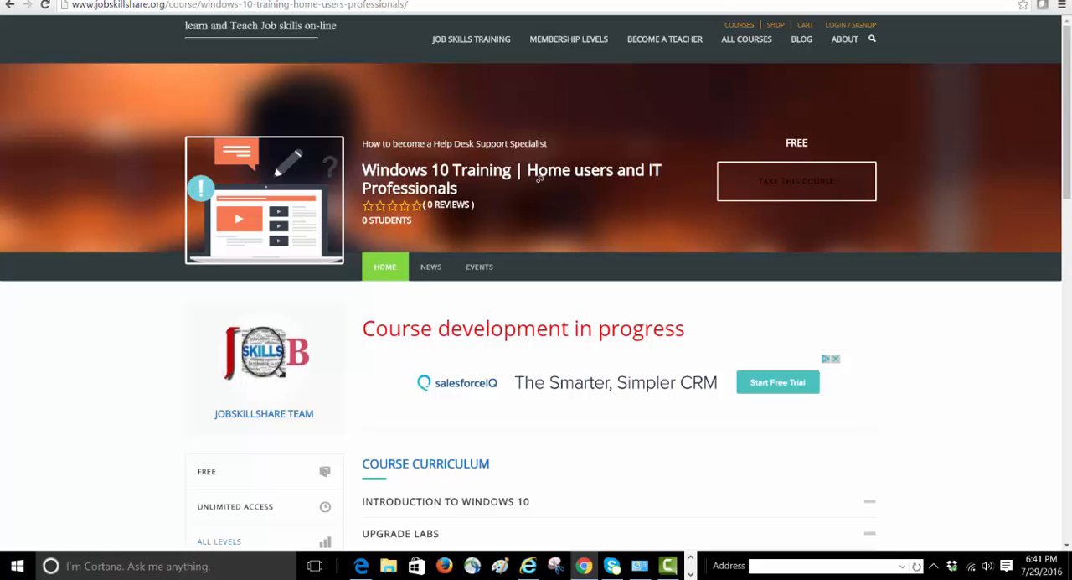
scroll("down", 3)
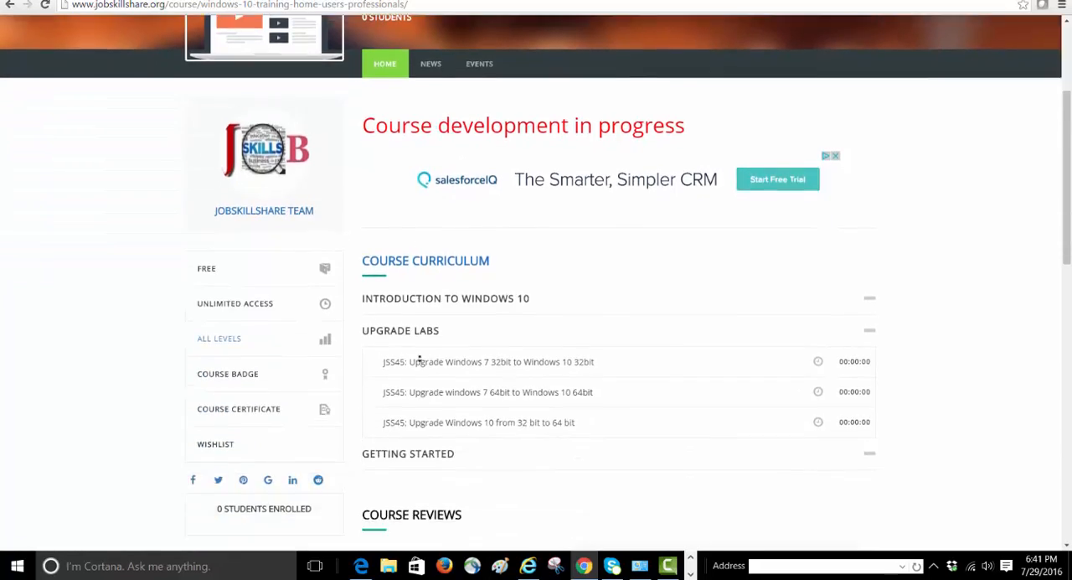
scroll("down", 3)
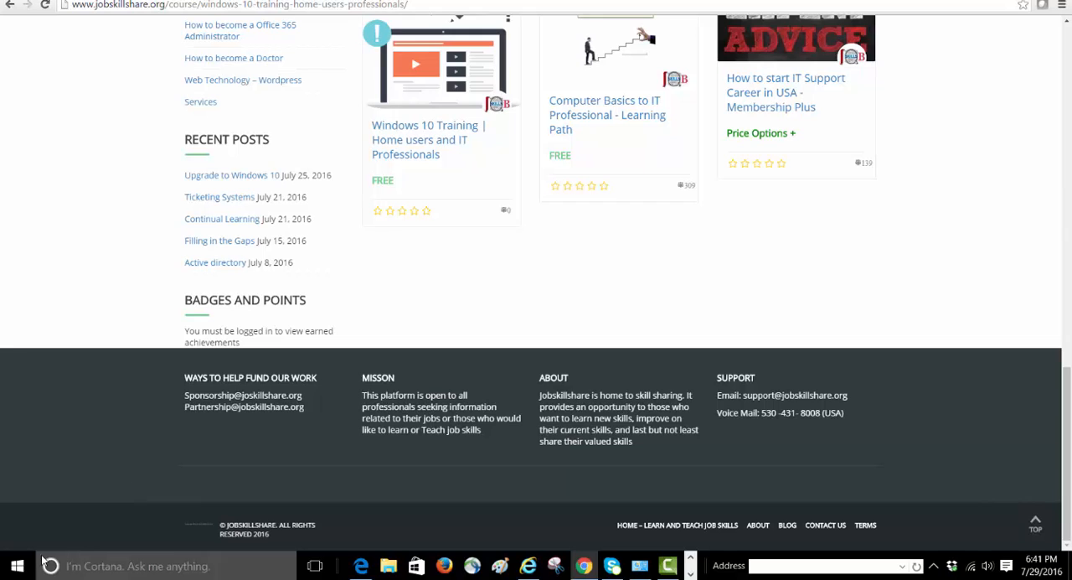
left_click(50, 566)
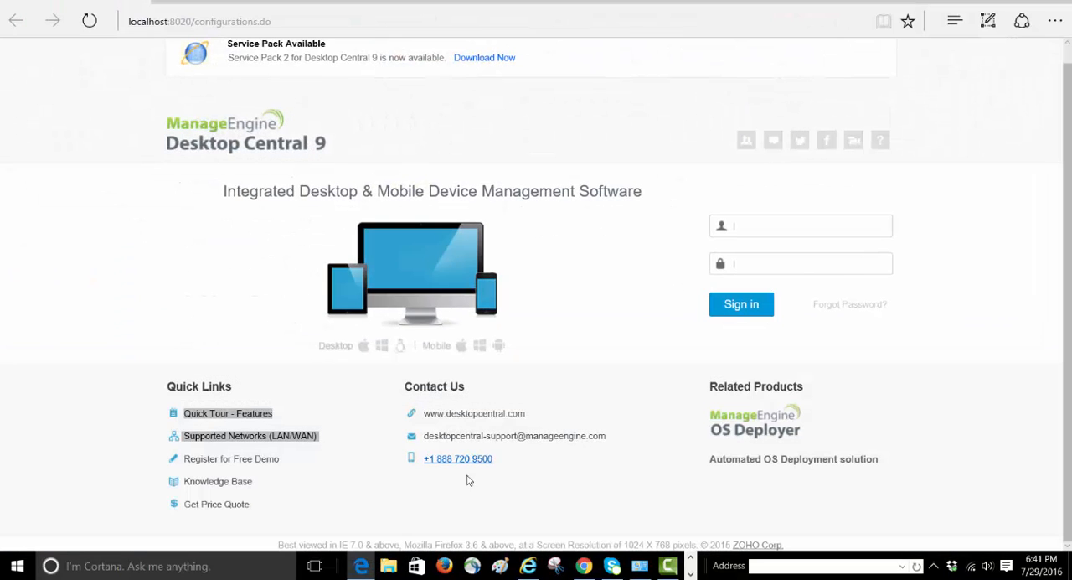
Step: Load the jobskillshare.org home page and scroll down to its Top Courses
left_click(1054, 20)
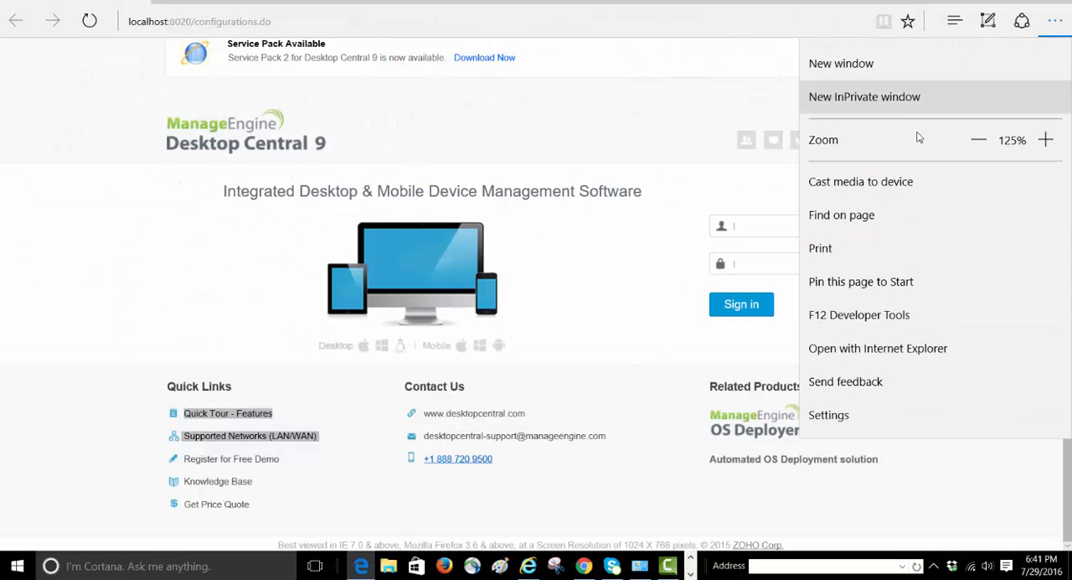
mouse_move(842, 422)
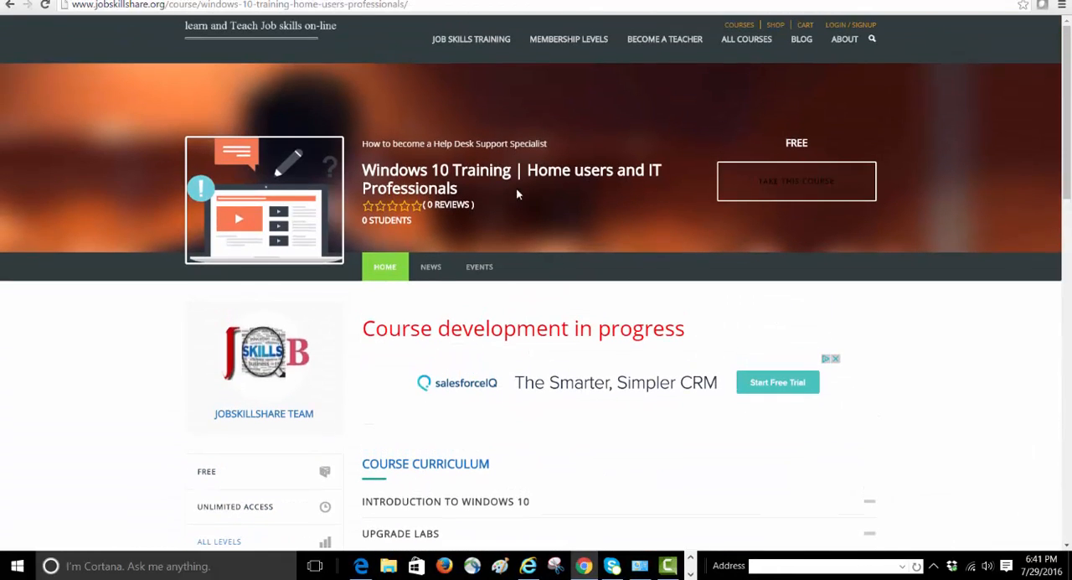
left_click(471, 39)
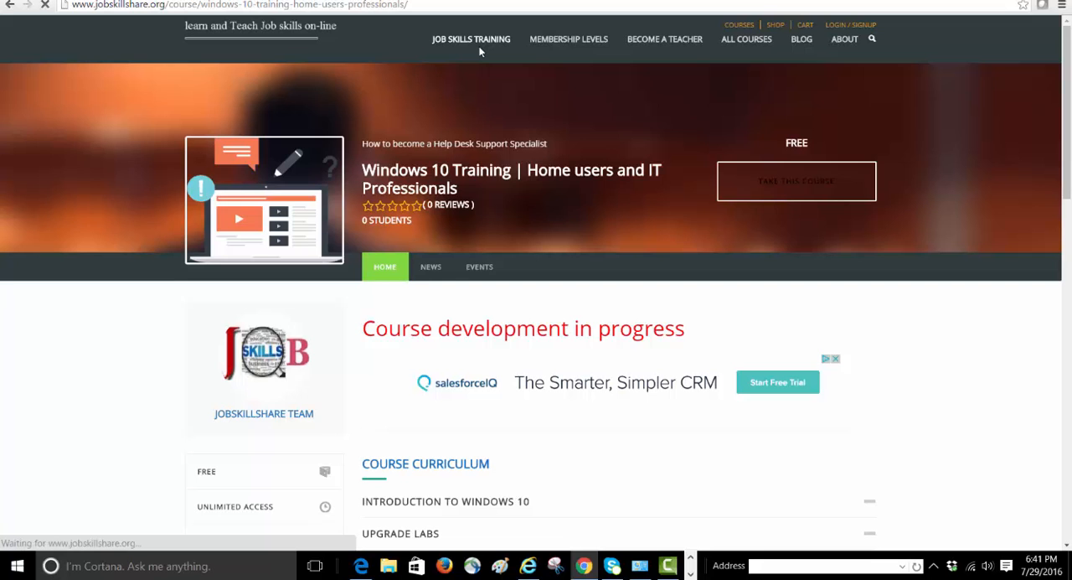
mouse_move(435, 249)
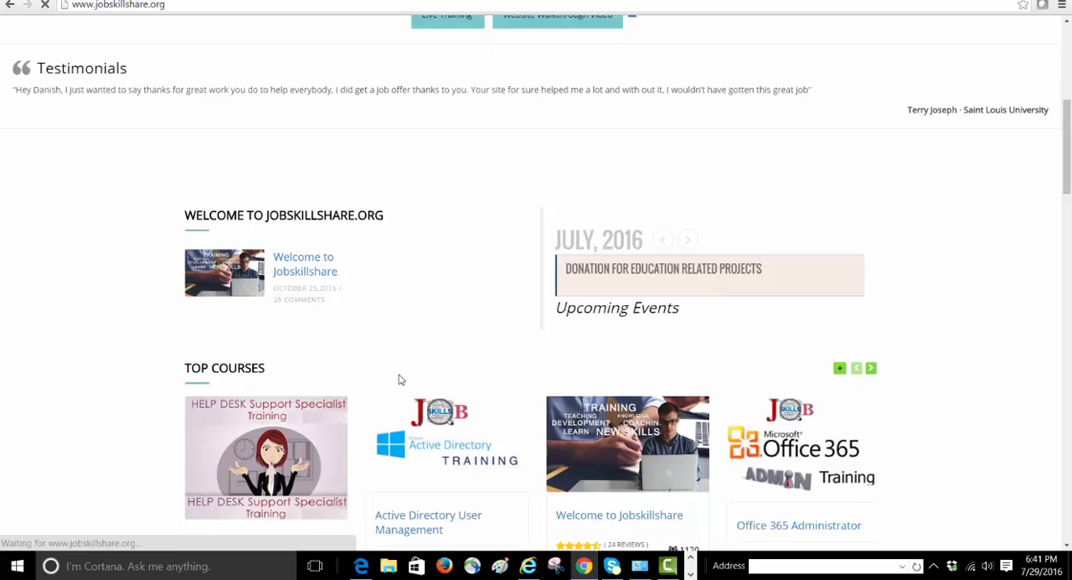
scroll("down", 3)
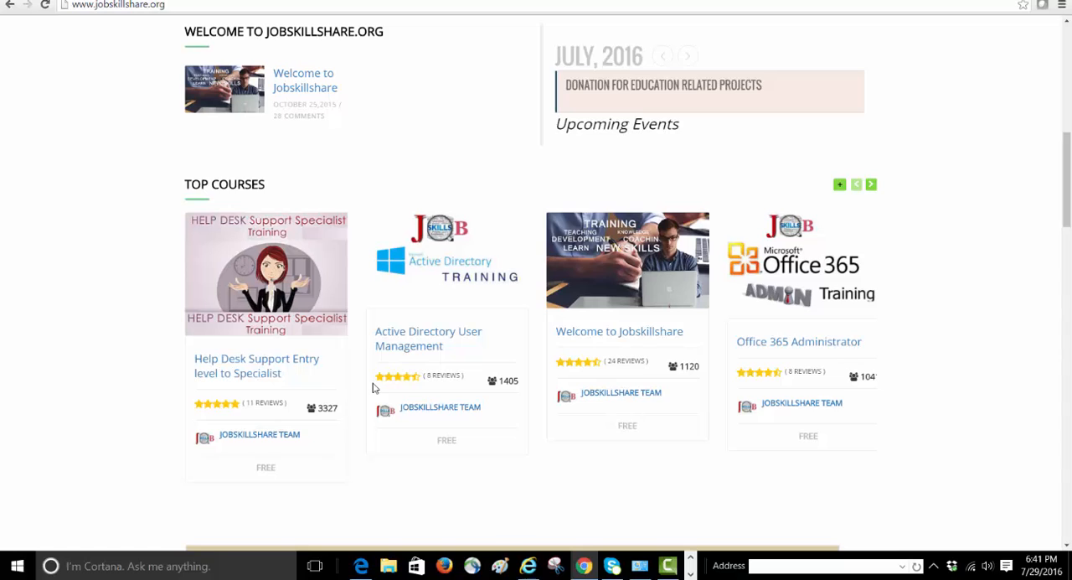
mouse_move(632, 406)
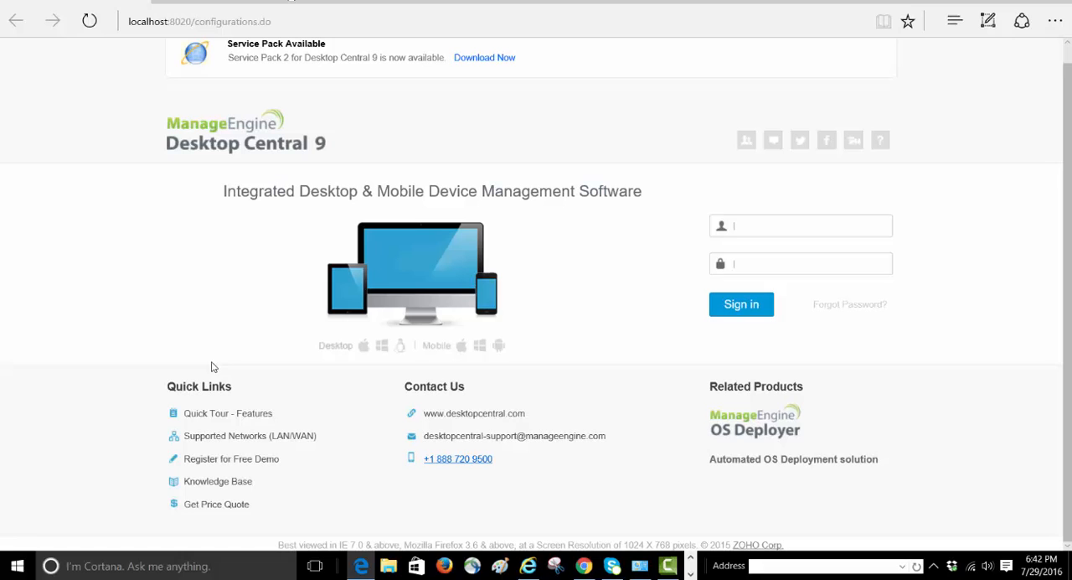
Step: Check the page and Quick Tour - Features link context menus, then open Edge's More actions menu
right_click(241, 423)
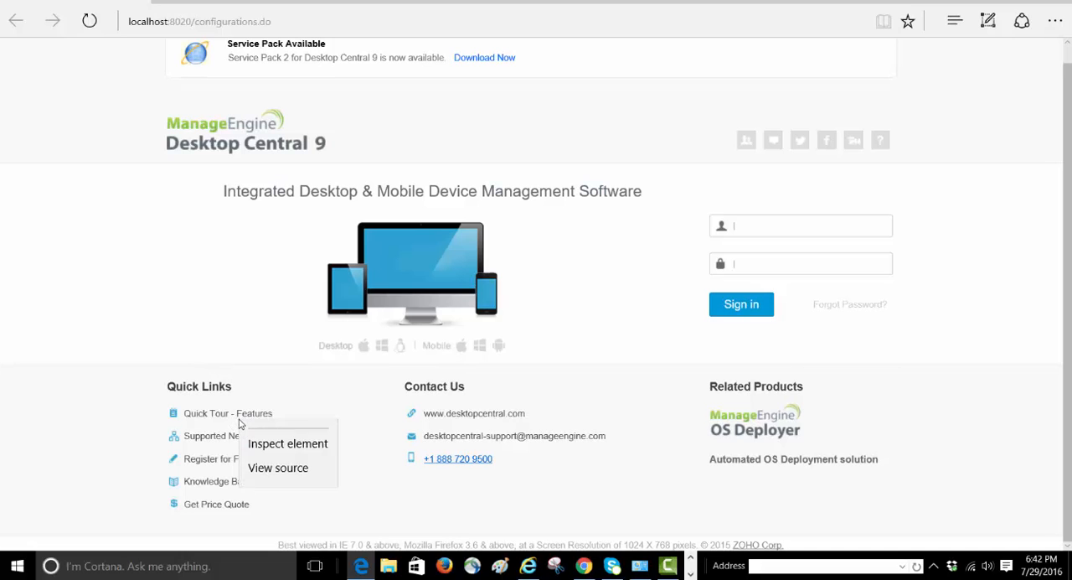
right_click(227, 413)
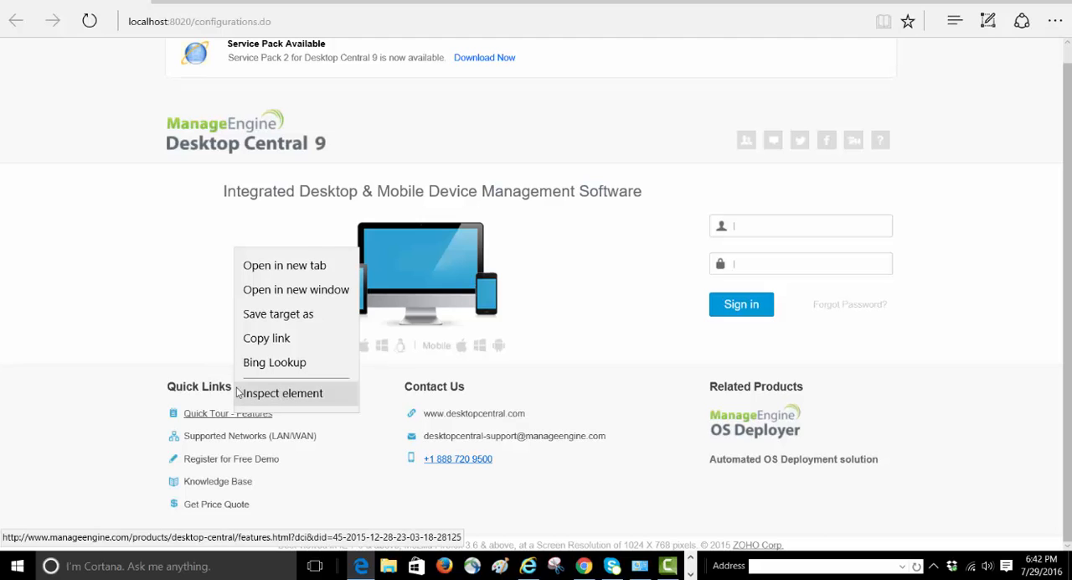
mouse_move(284, 264)
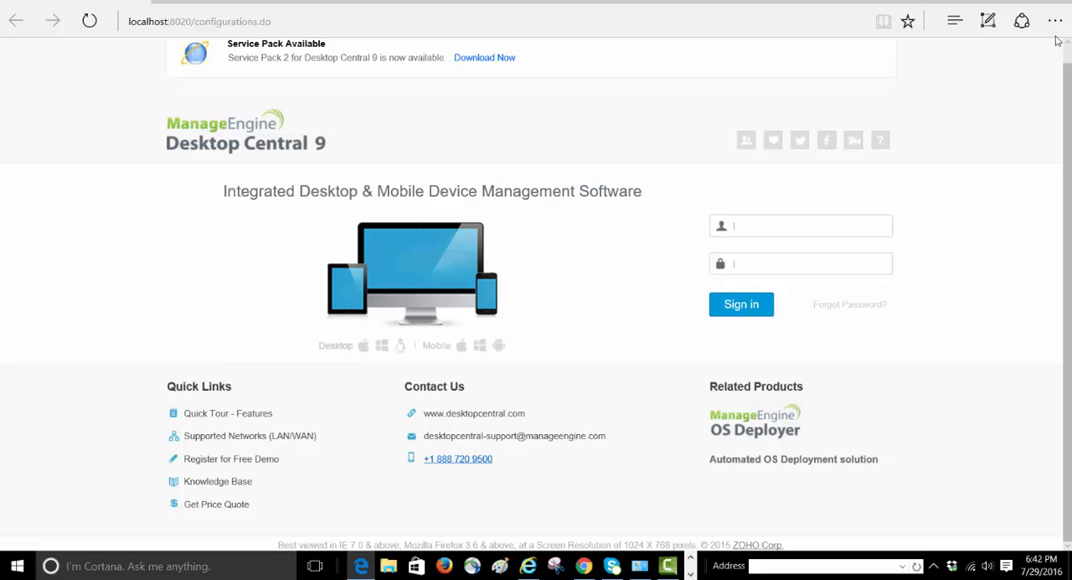
left_click(1054, 21)
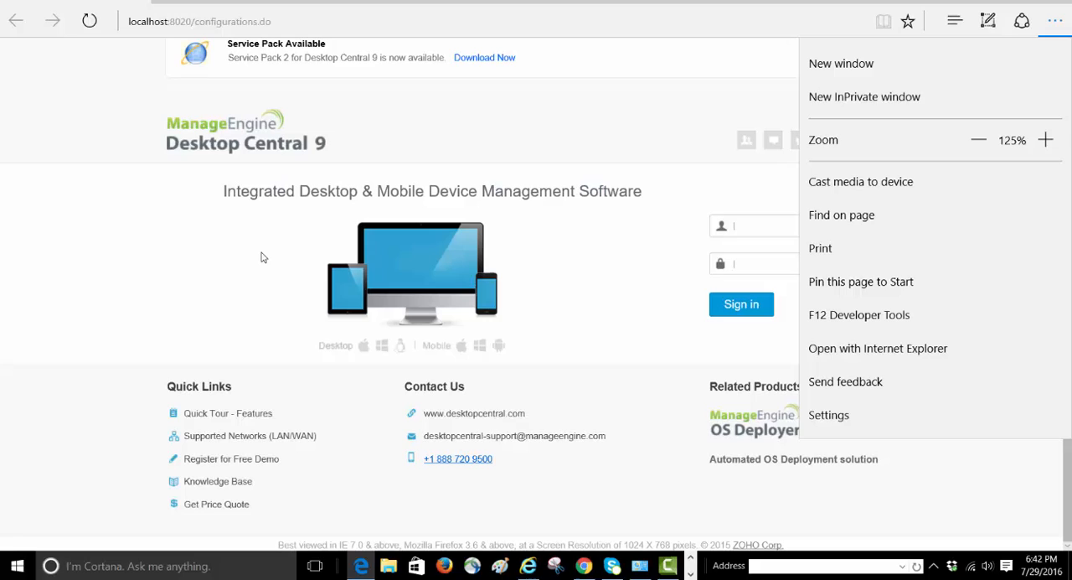
mouse_move(589, 356)
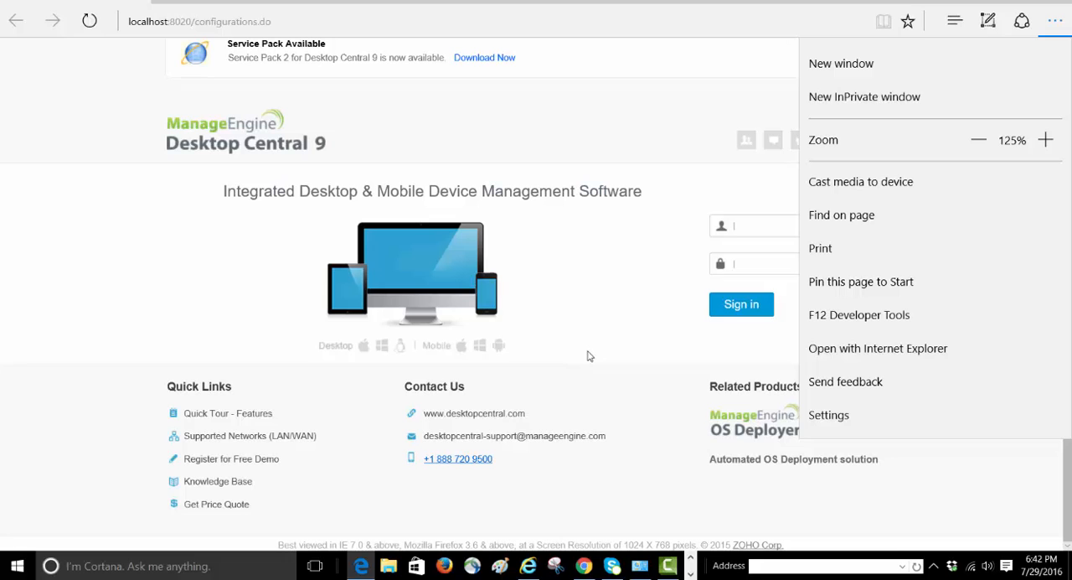
Step: Open Edge Settings and show the advanced privacy and services settings
left_click(828, 414)
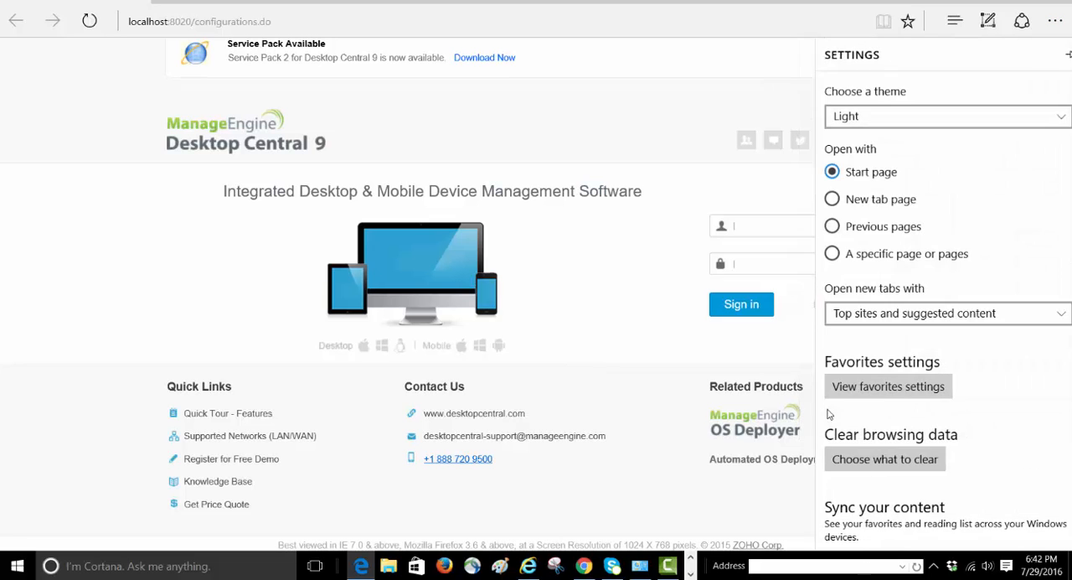
scroll("down", 3)
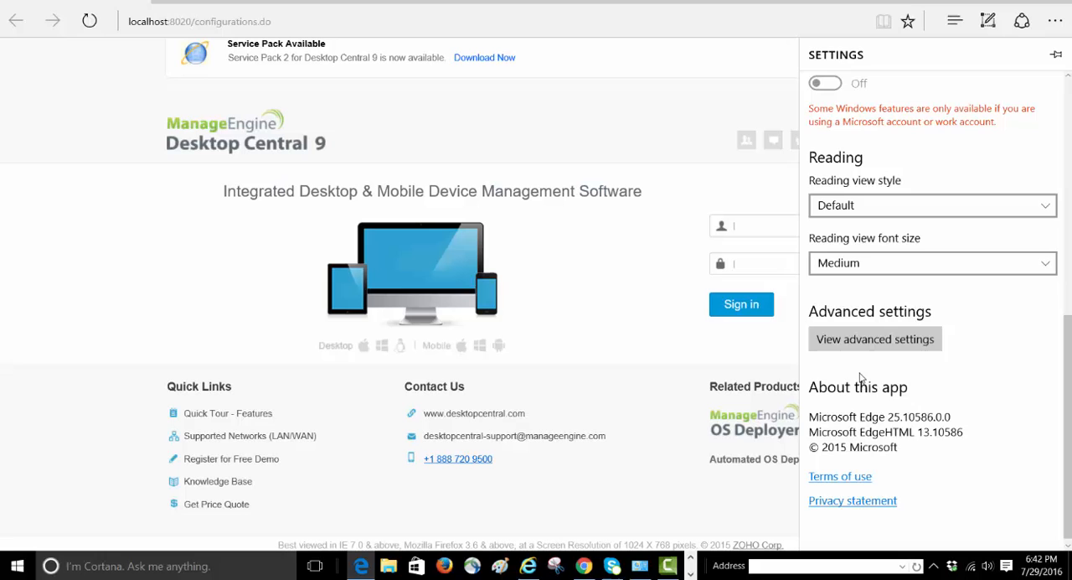
left_click(875, 339)
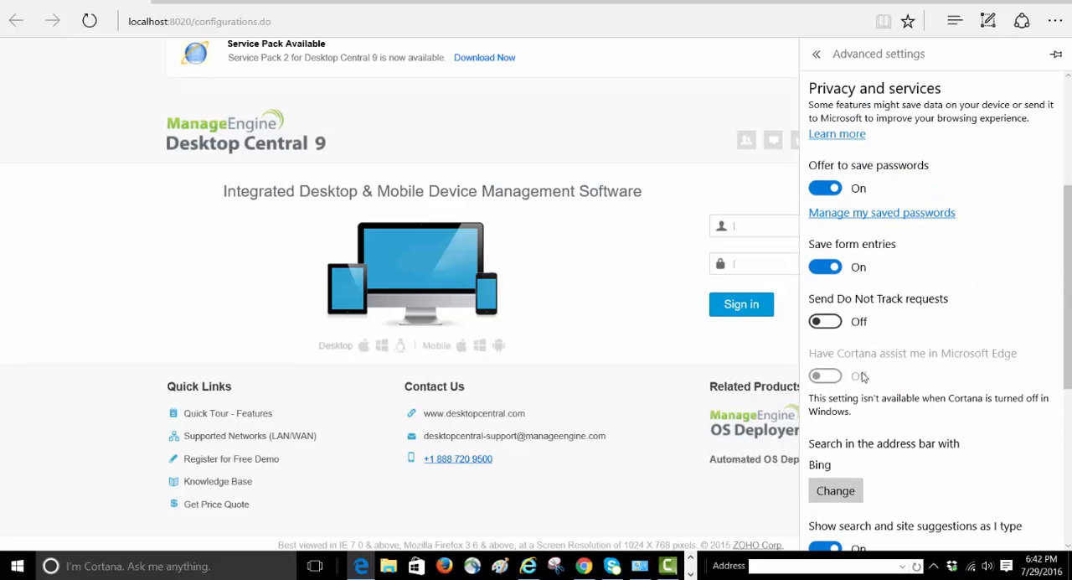
mouse_move(928, 358)
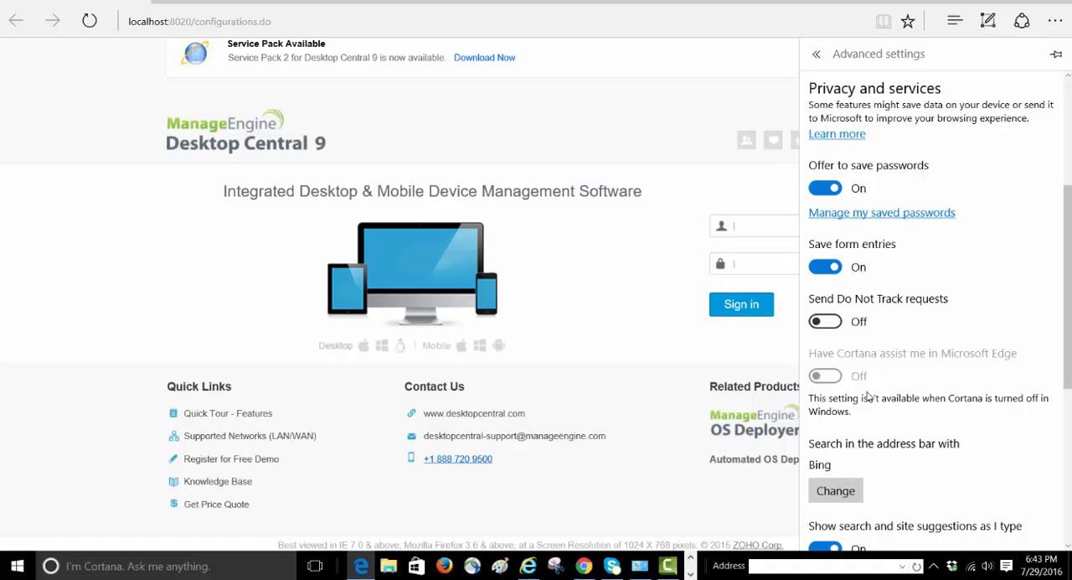
mouse_move(867, 398)
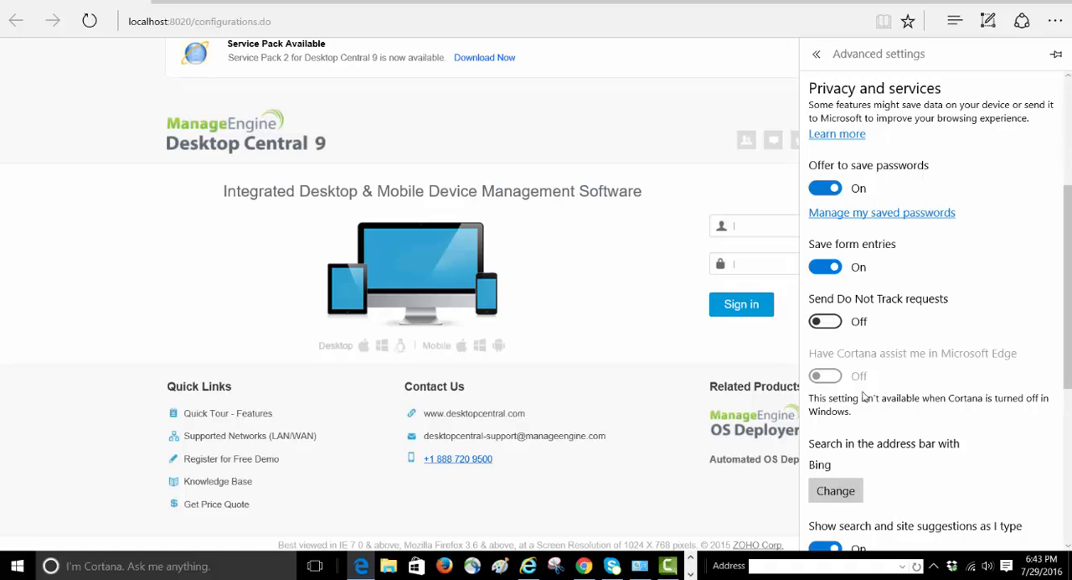
mouse_move(28, 562)
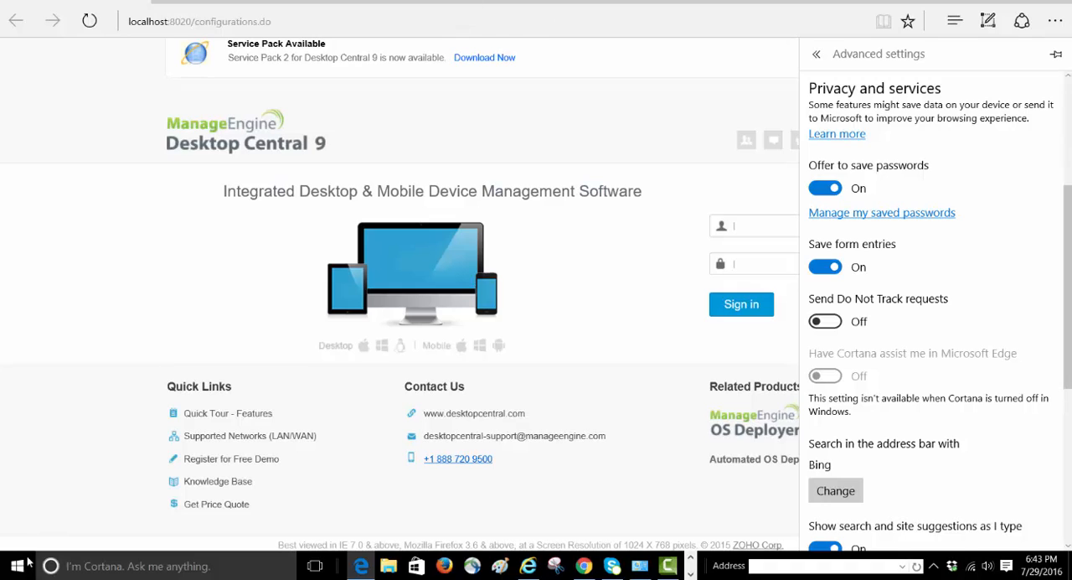
Step: Open the Windows 10 Start menu over Edge
left_click(16, 566)
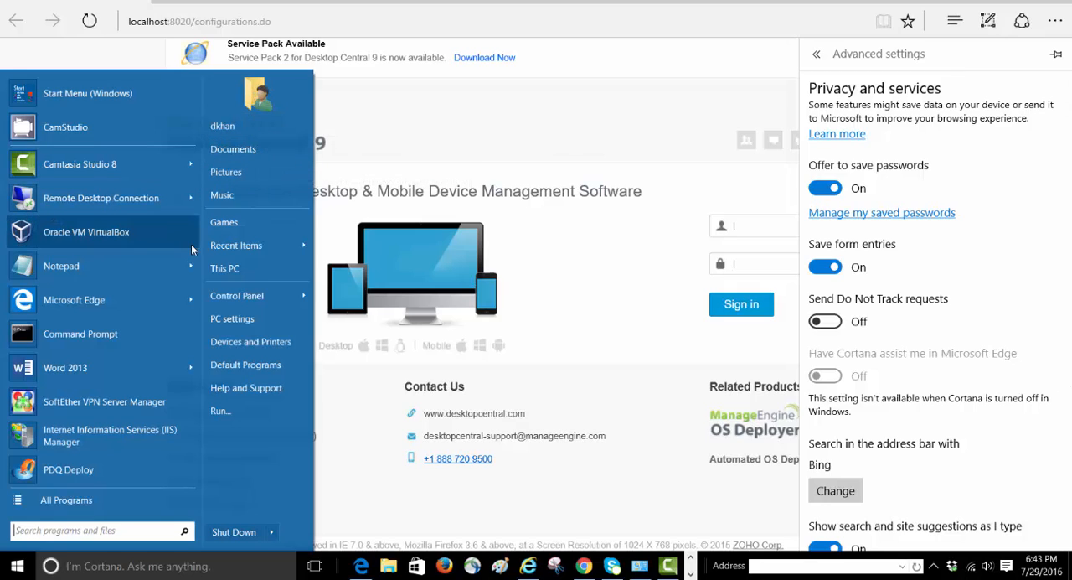
mouse_move(235, 125)
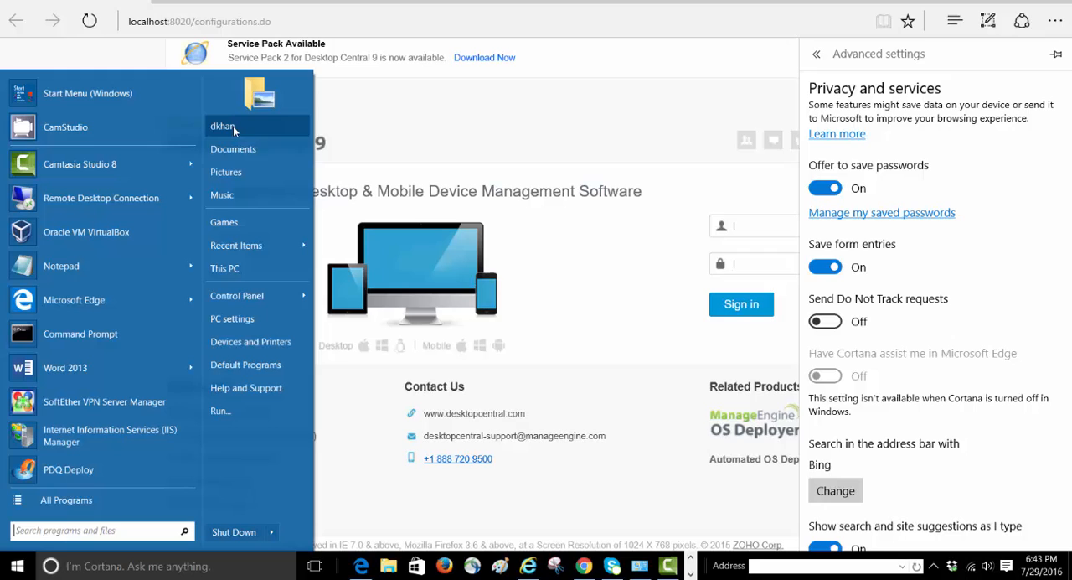
mouse_move(349, 135)
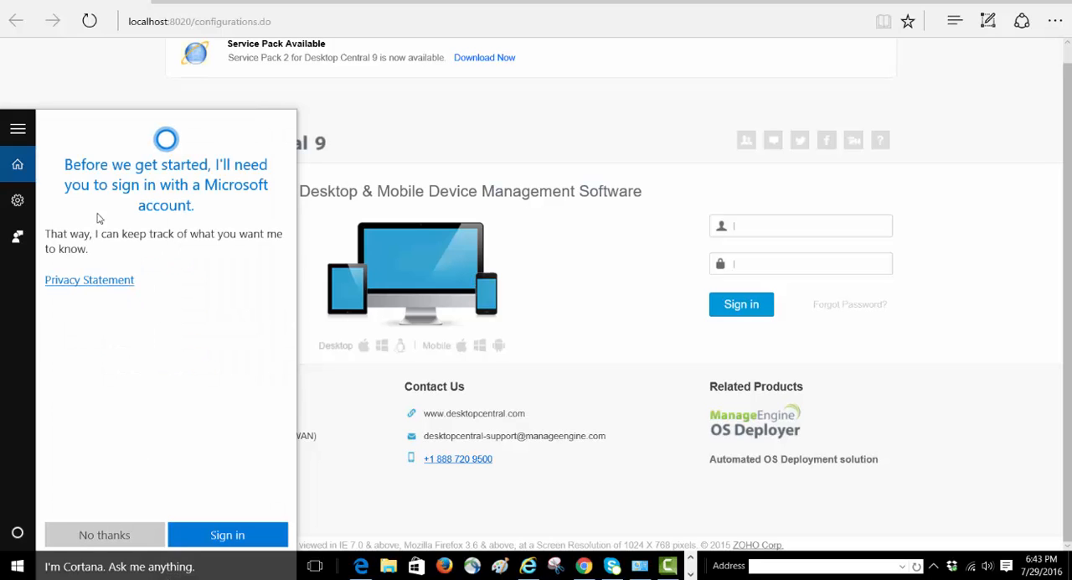
mouse_move(206, 210)
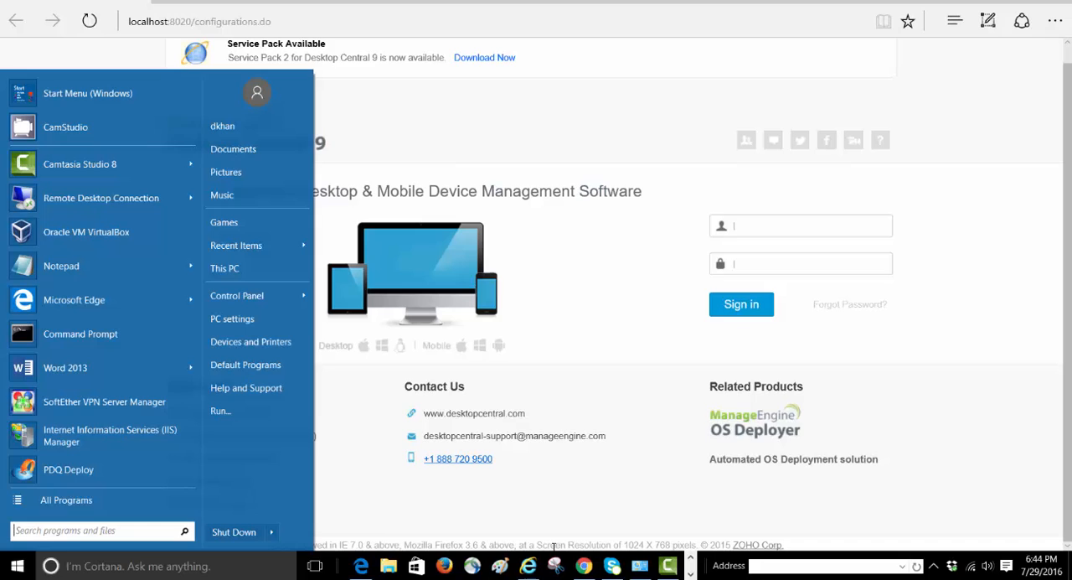
Step: Bring up jobskillshare.org, browse the All Courses directory, and pick Windows 10 Training
left_click(699, 517)
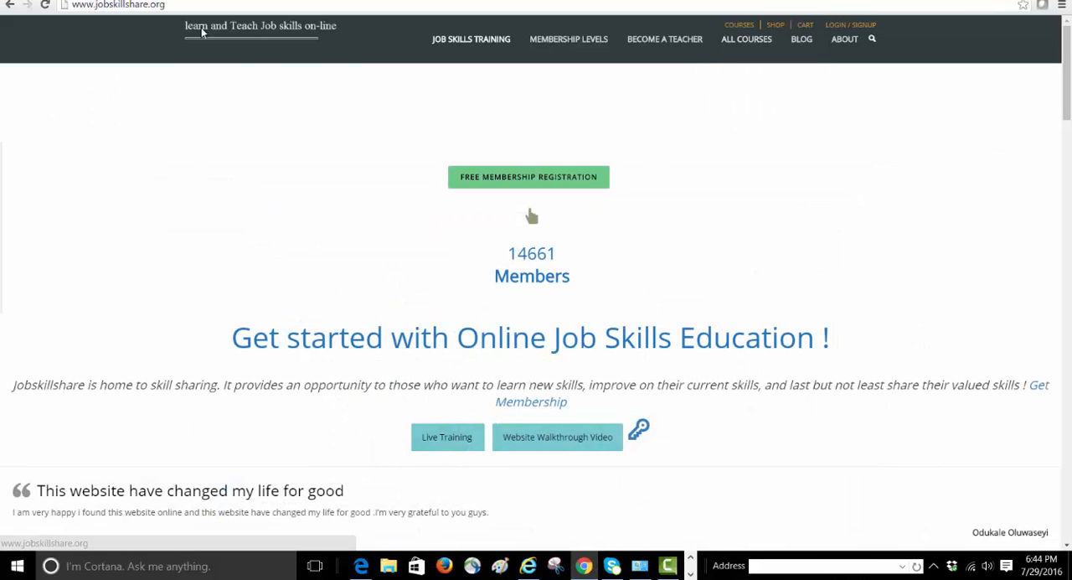
left_click(746, 40)
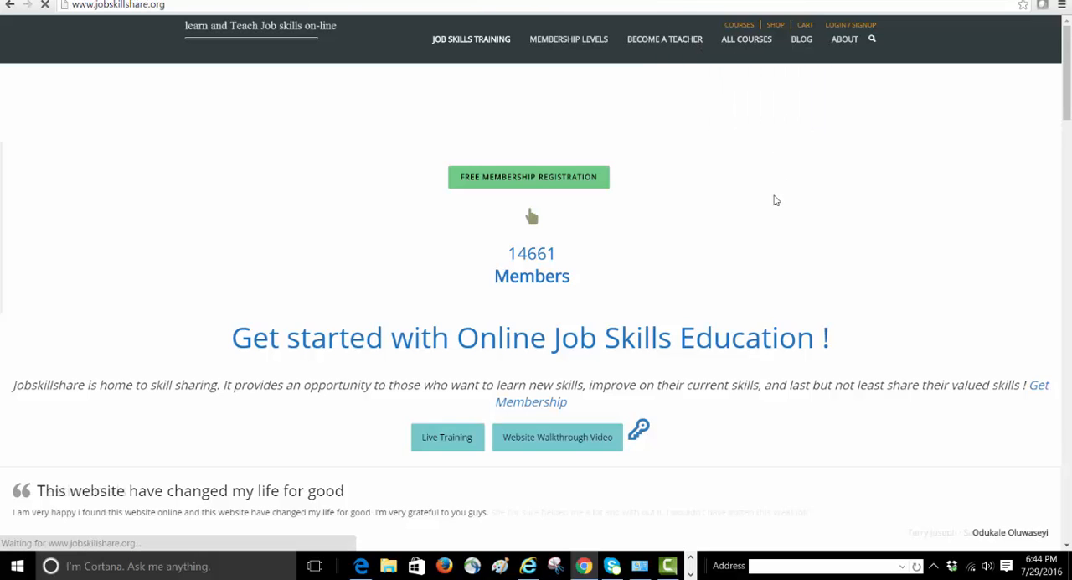
left_click(745, 39)
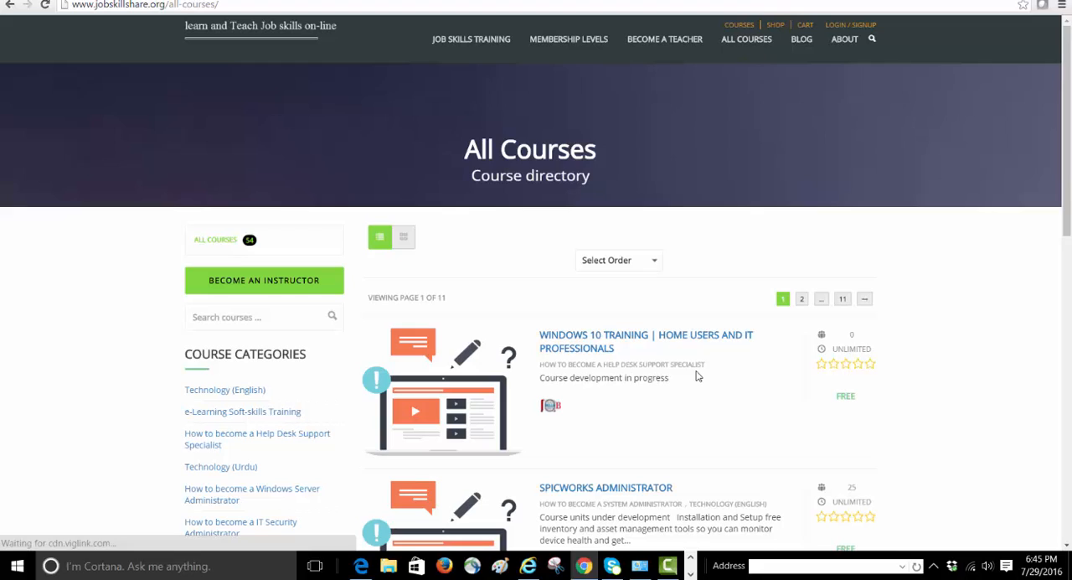
mouse_move(682, 349)
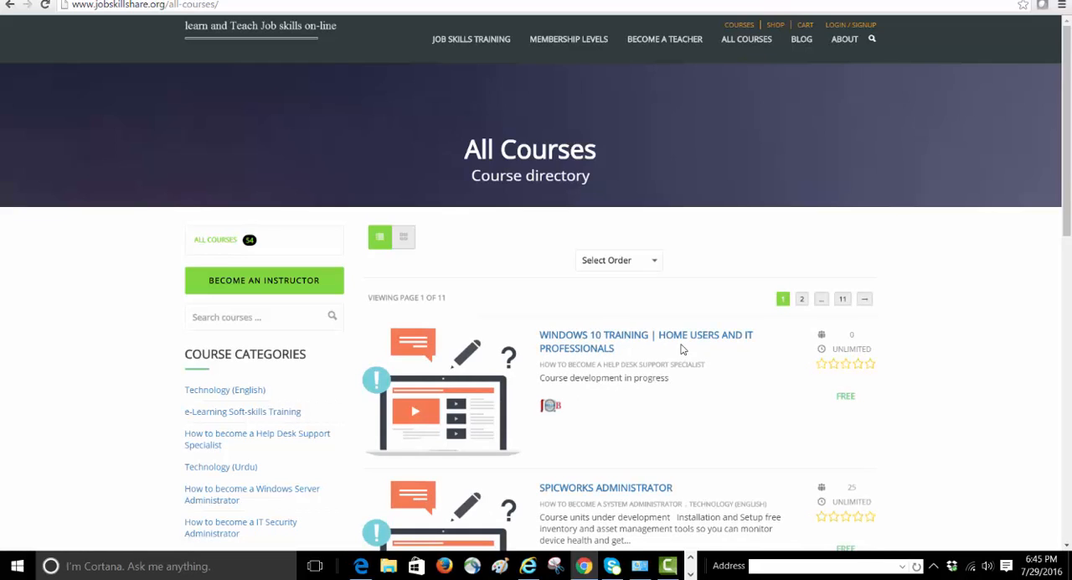
mouse_move(214, 294)
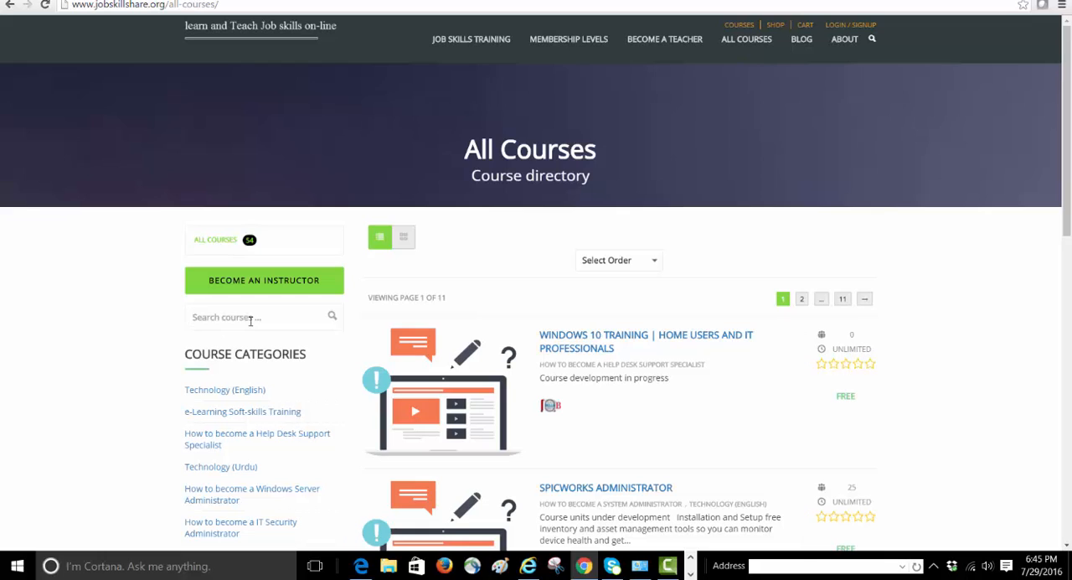
scroll("down", 3)
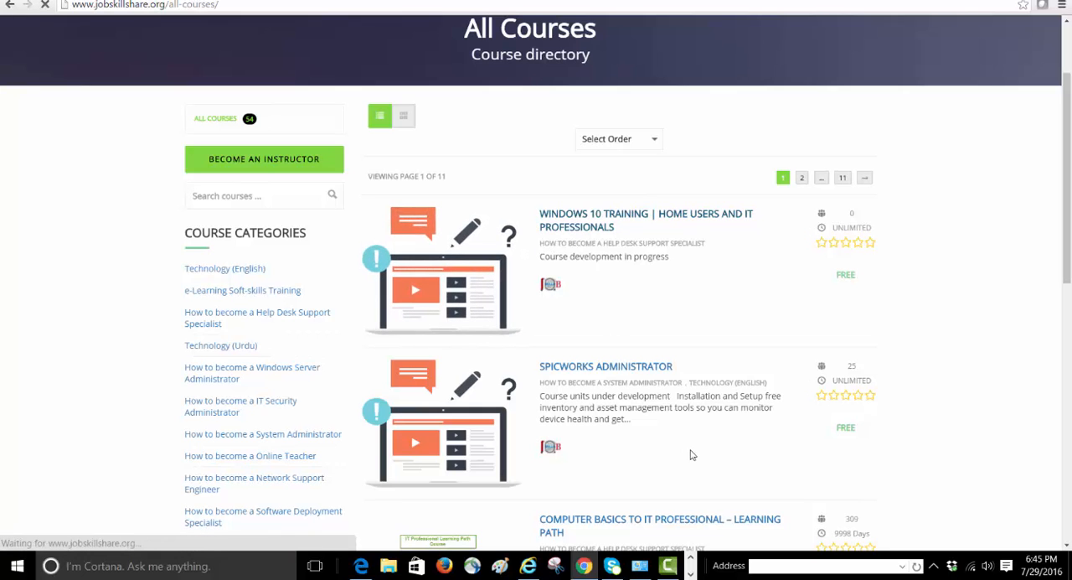
left_click(646, 219)
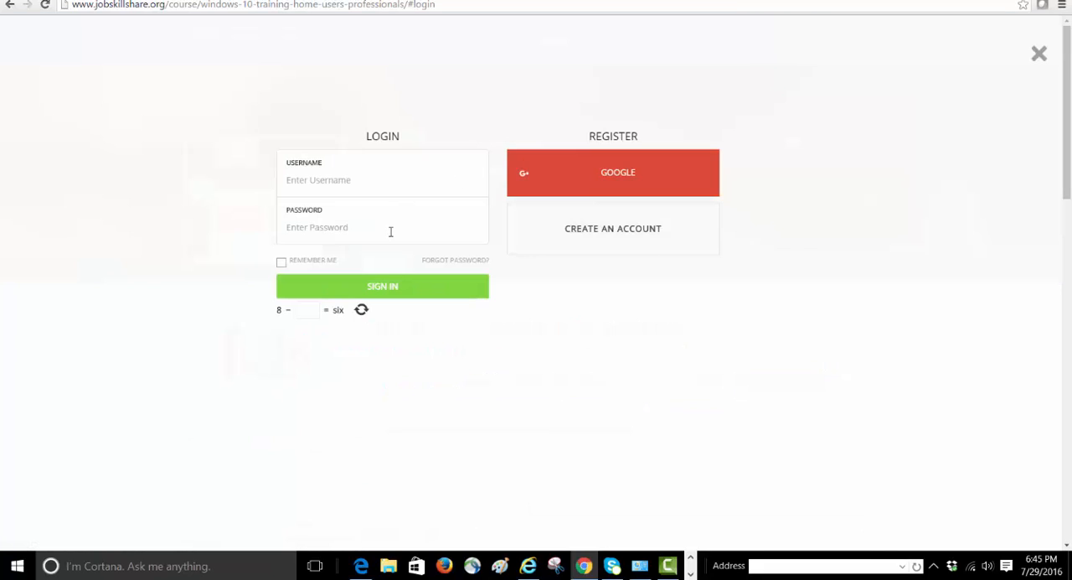
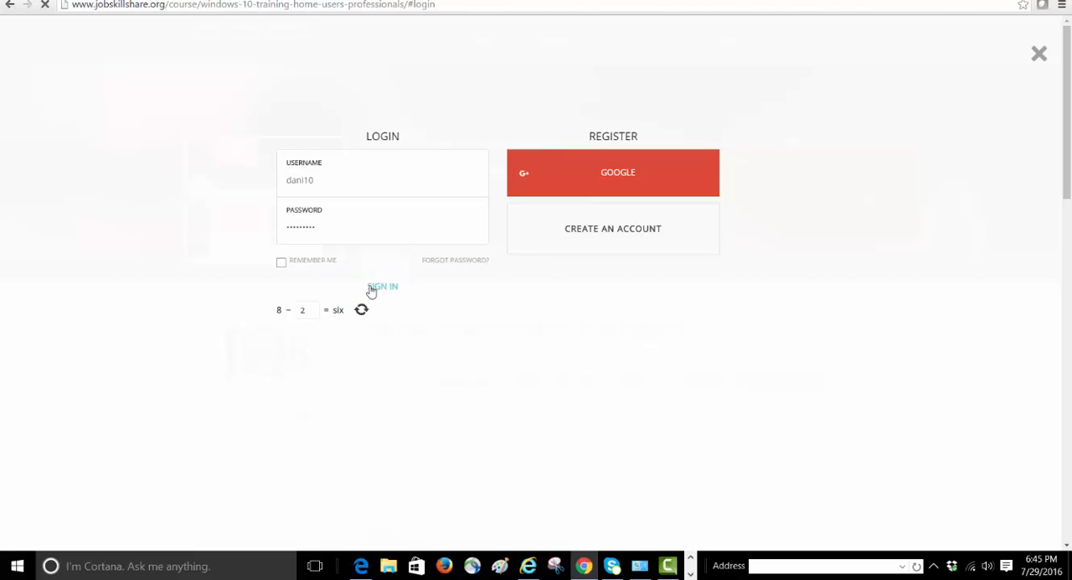
left_click(382, 286)
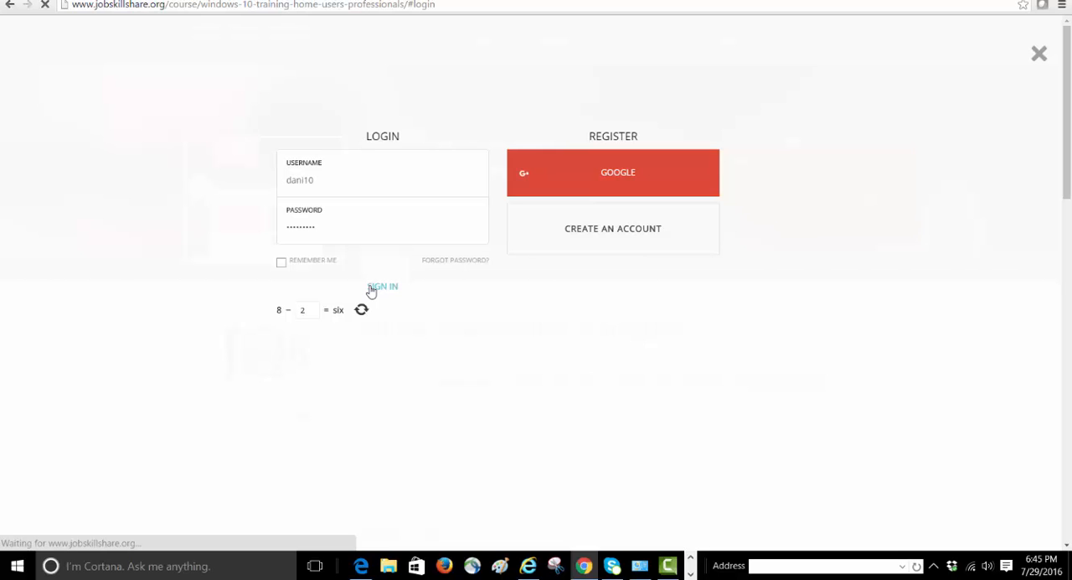
left_click(382, 287)
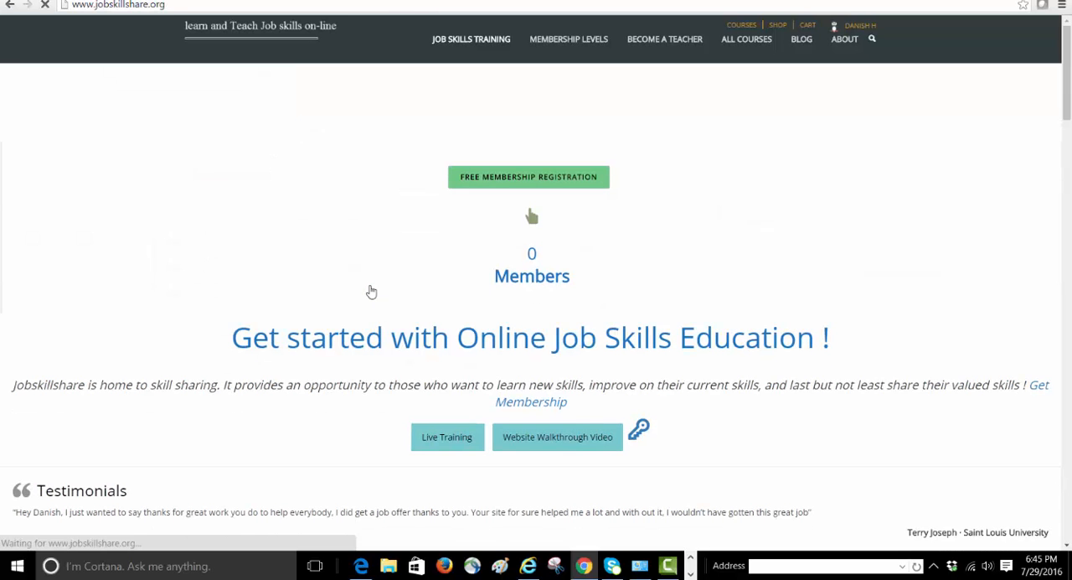
left_click(746, 39)
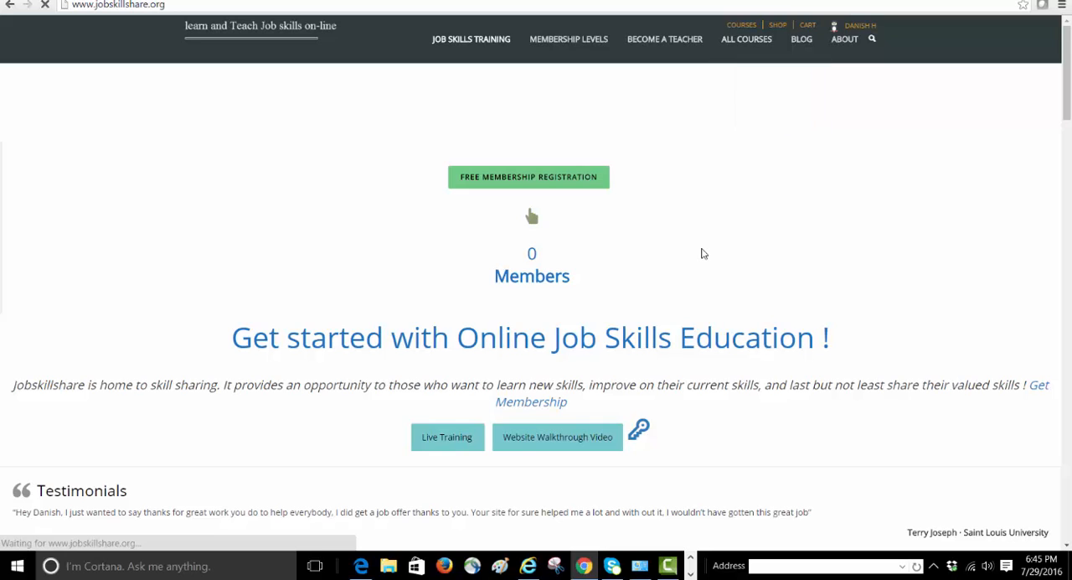
Step: Open Windows 10 Training from All Courses and start the course
left_click(746, 39)
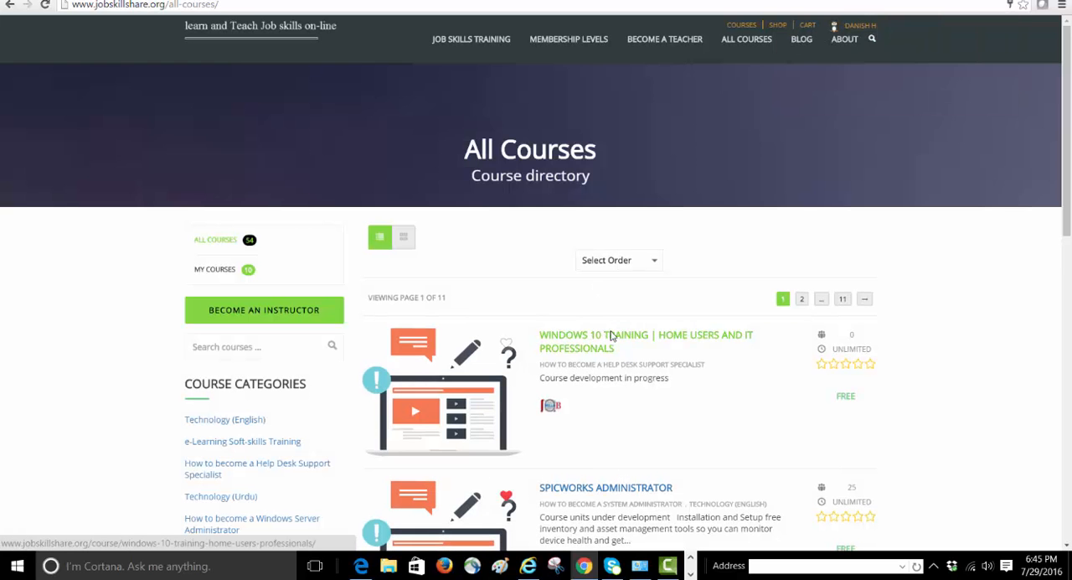
left_click(645, 334)
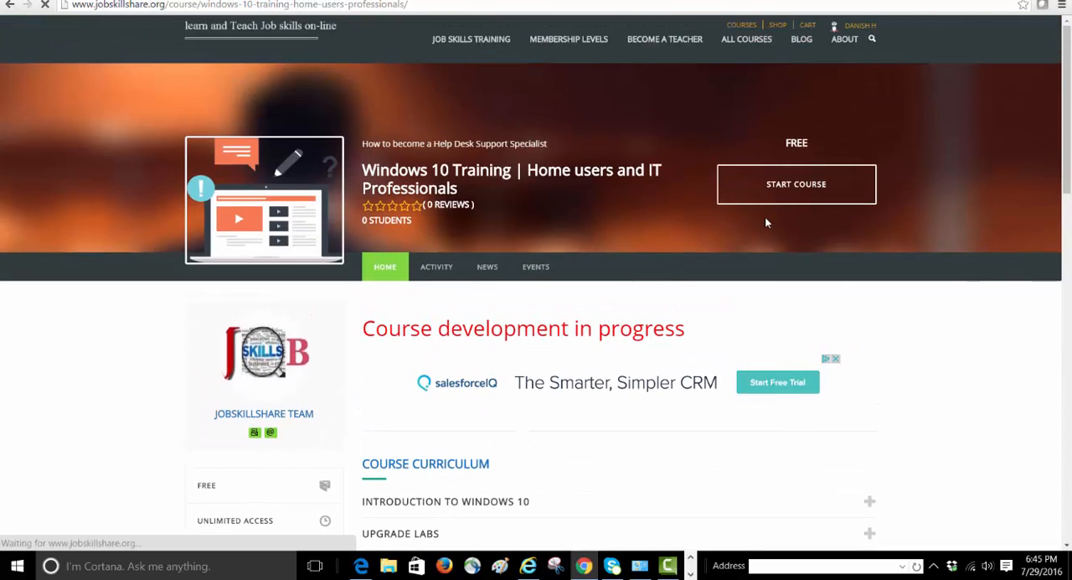
left_click(796, 184)
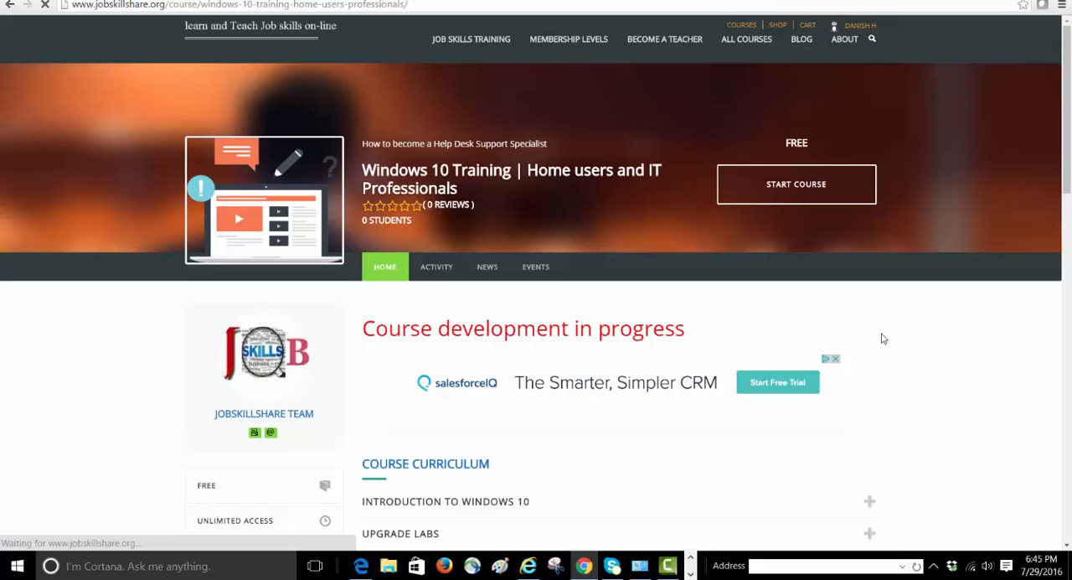
left_click(796, 183)
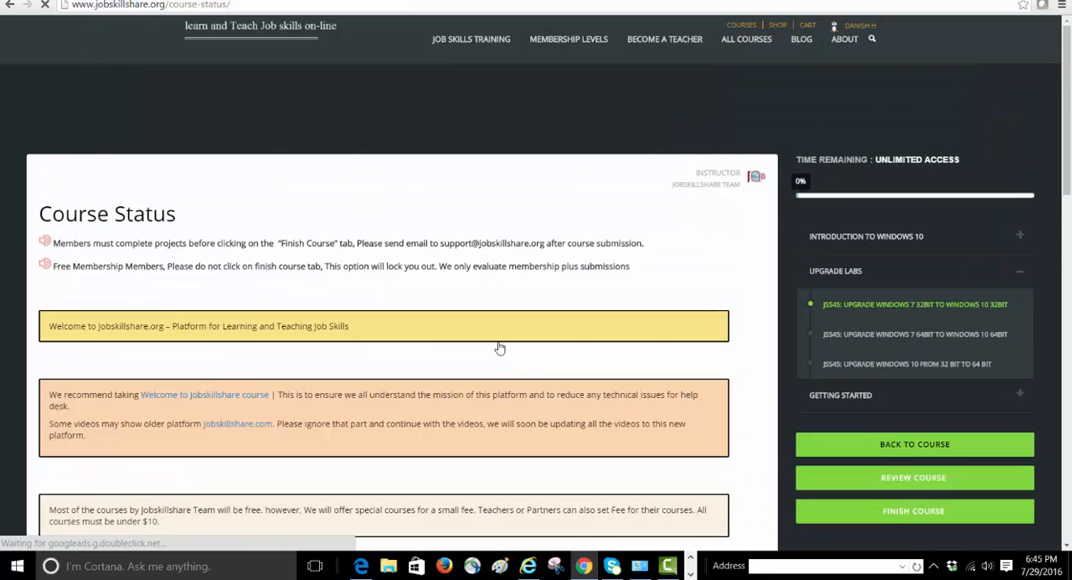
Step: Scroll the Course Status page and open the JSS45 Windows 7 64bit to Windows 10 64bit unit
scroll("down", 3)
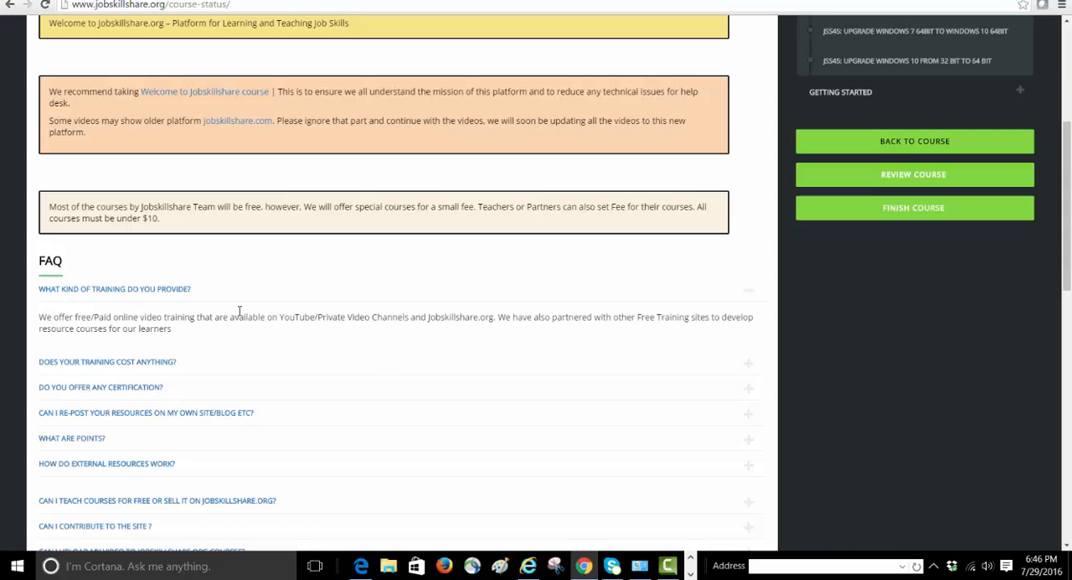
scroll("down", 3)
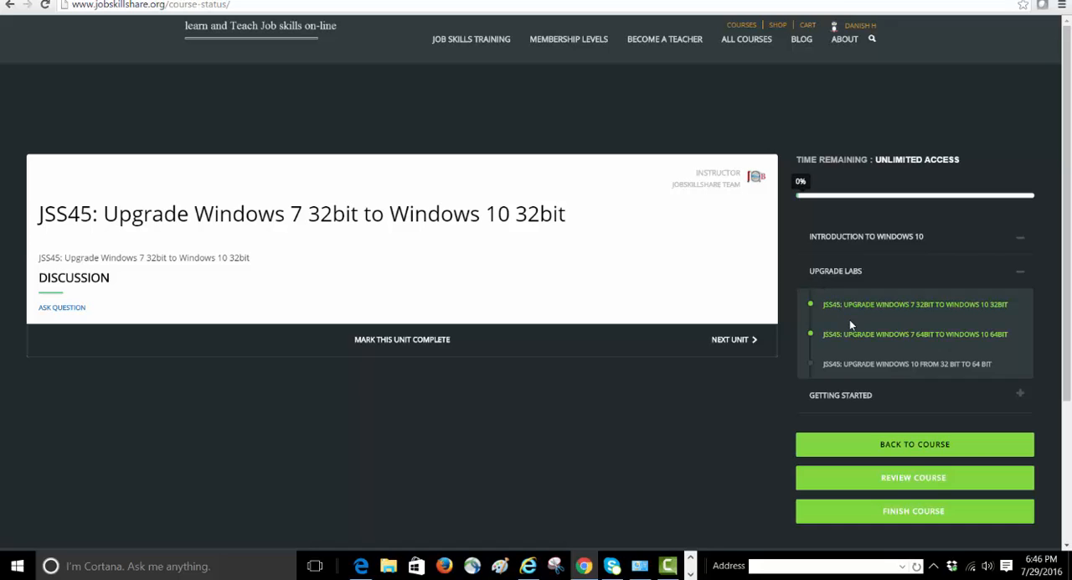
left_click(914, 333)
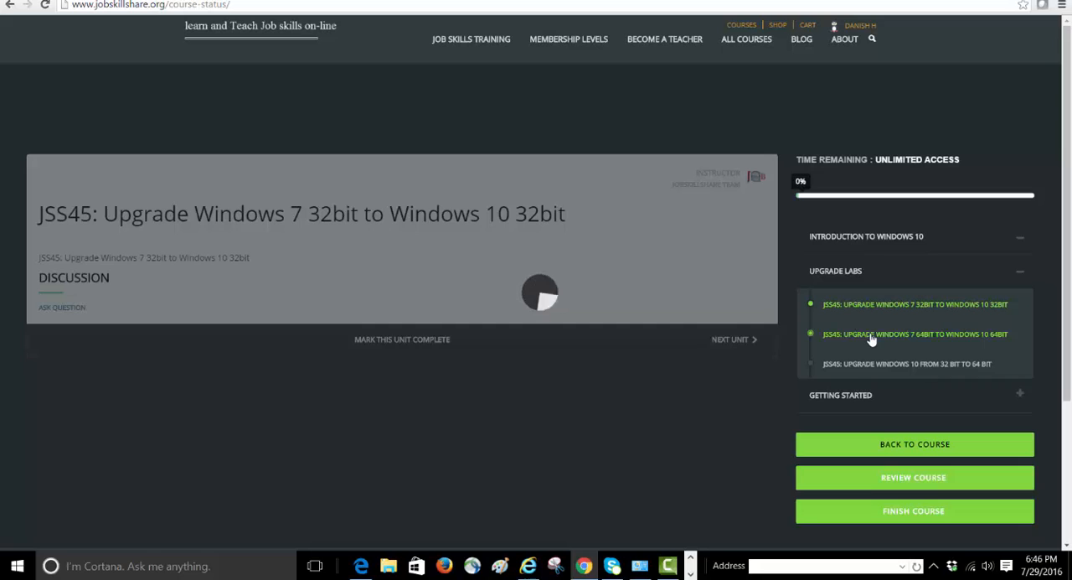
left_click(914, 334)
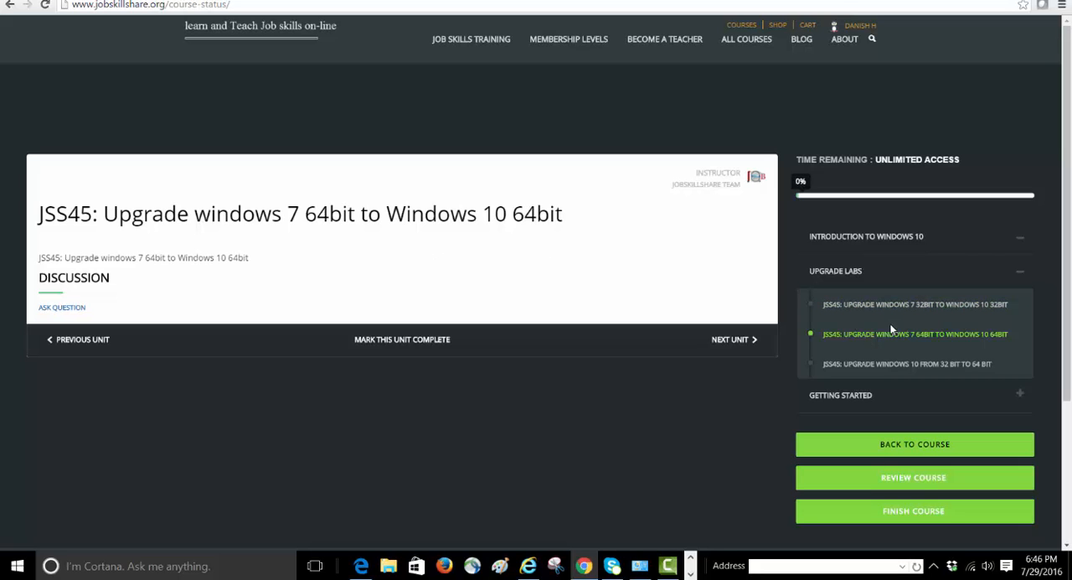
mouse_move(794, 361)
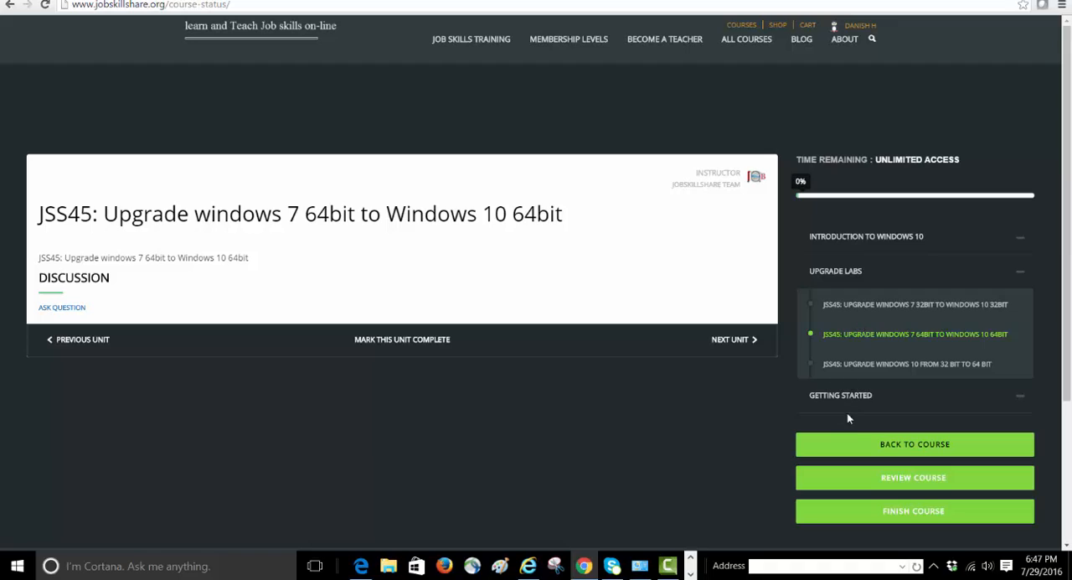
mouse_move(844, 425)
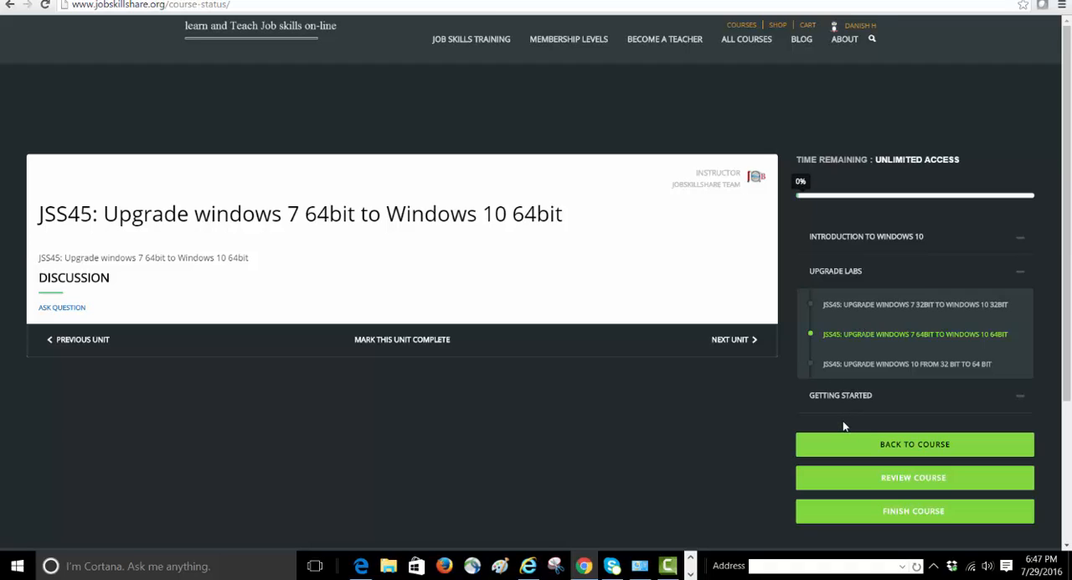